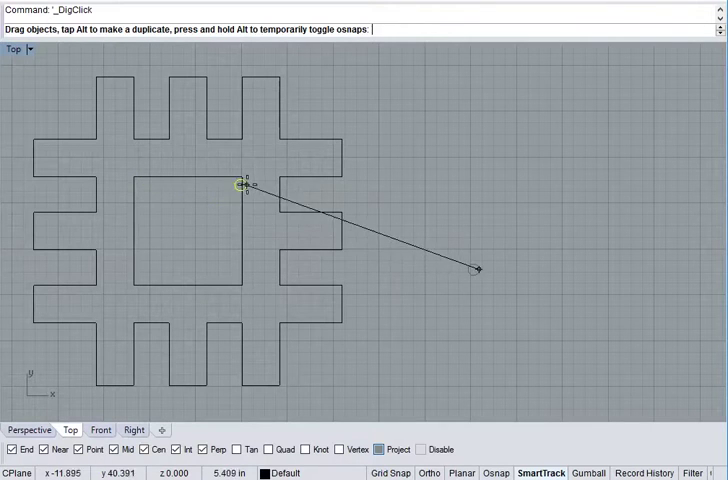
Duplicate the grid outline off to the side as a working copy.
left_click_drag(242, 186, 220, 236)
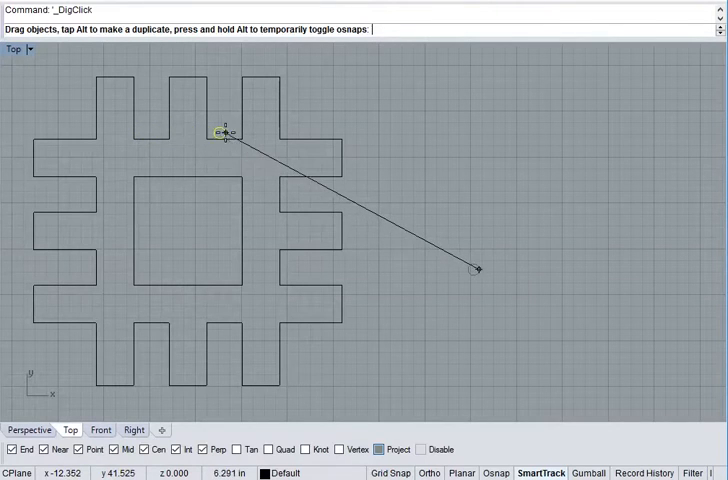
left_click_drag(224, 132, 400, 268)
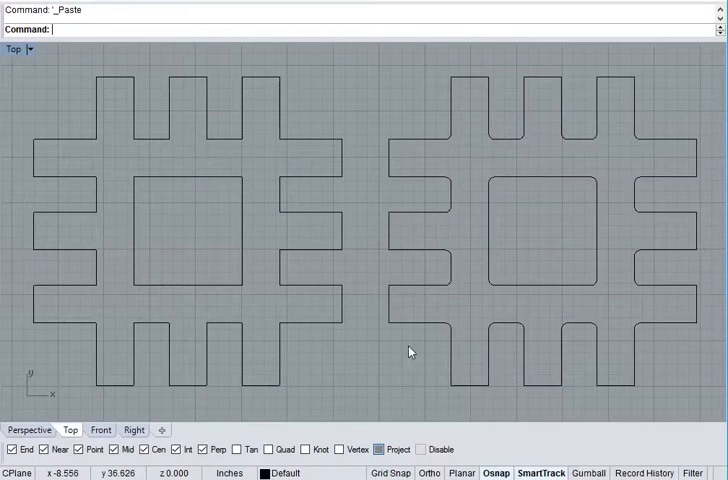
mouse_move(506, 288)
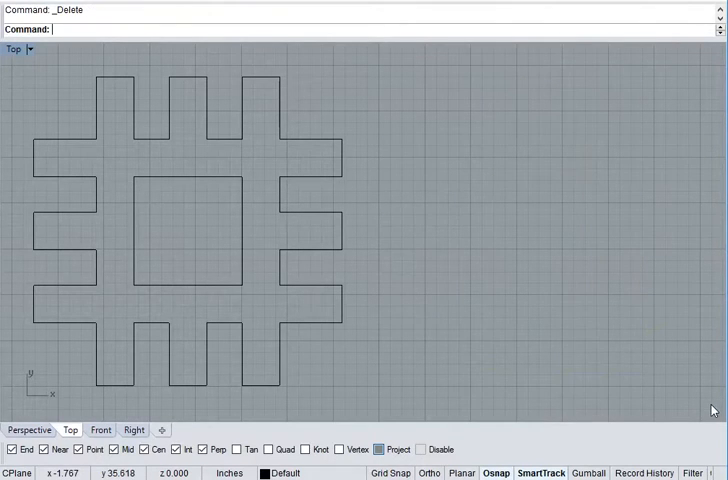
mouse_move(380, 292)
type("Circle")
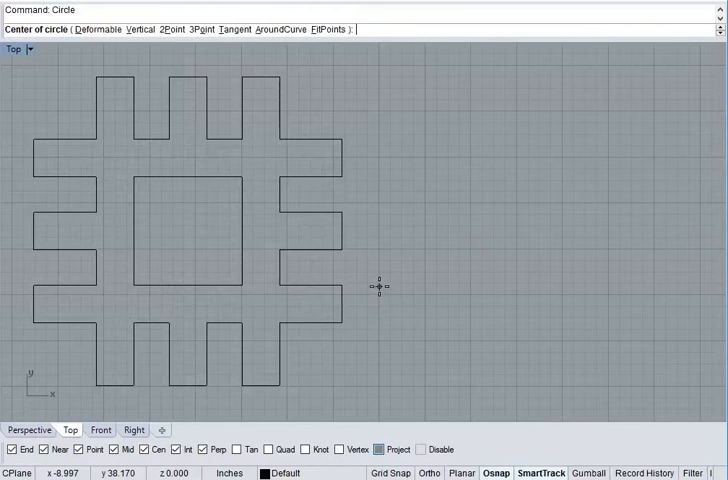
Add a relief circle at the square's top-left corner and merge it into the opening.
left_click(136, 178)
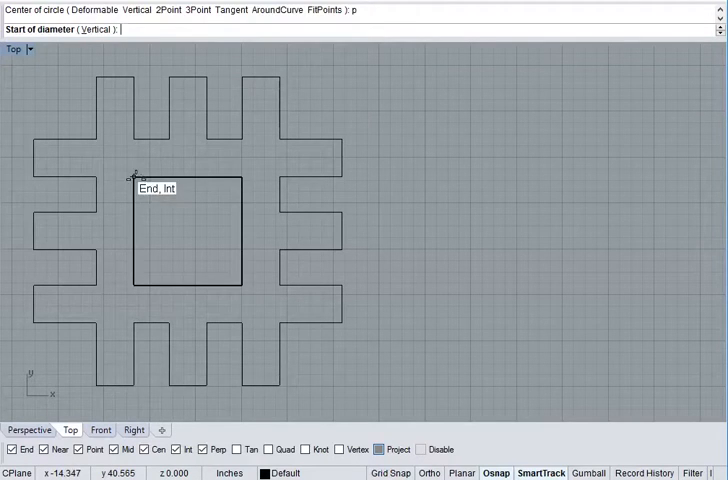
left_click(136, 188)
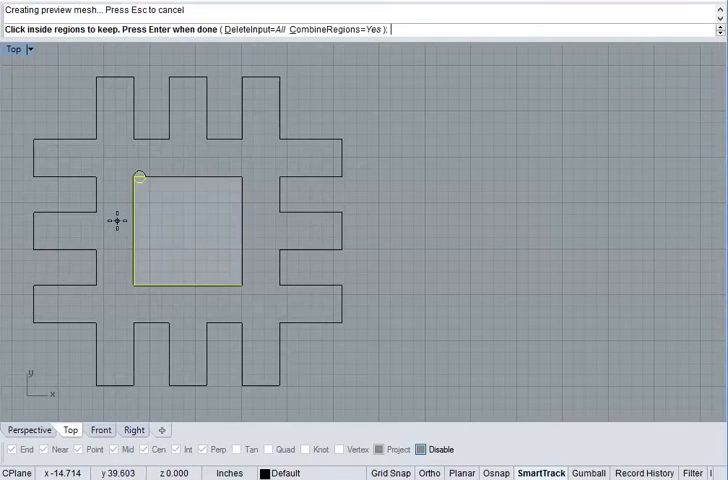
left_click(140, 244)
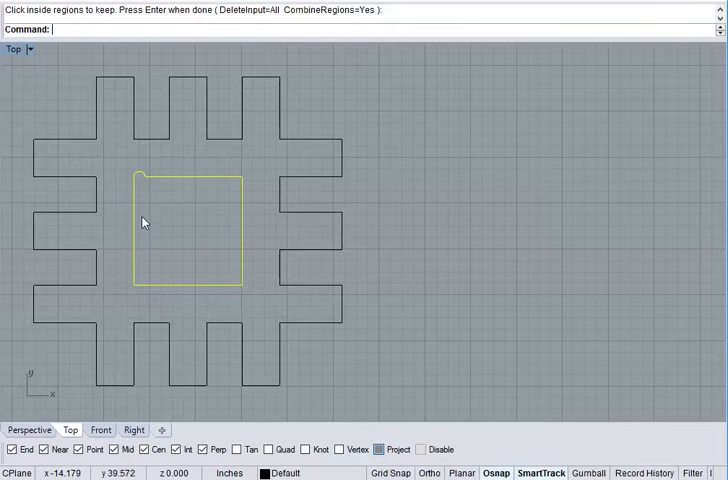
mouse_move(140, 180)
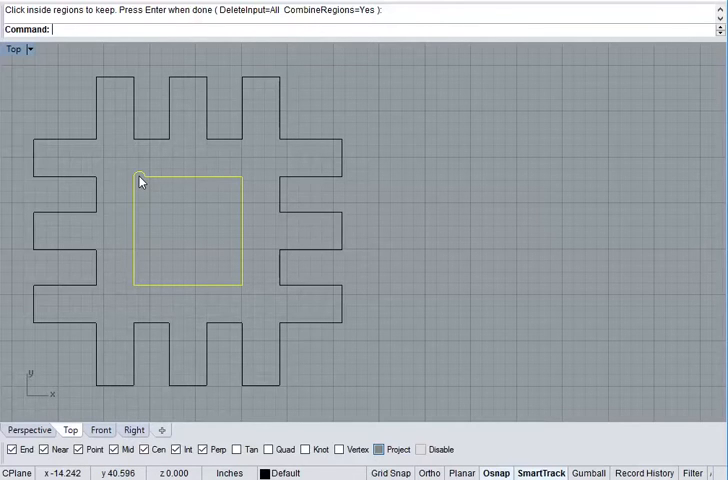
mouse_move(150, 188)
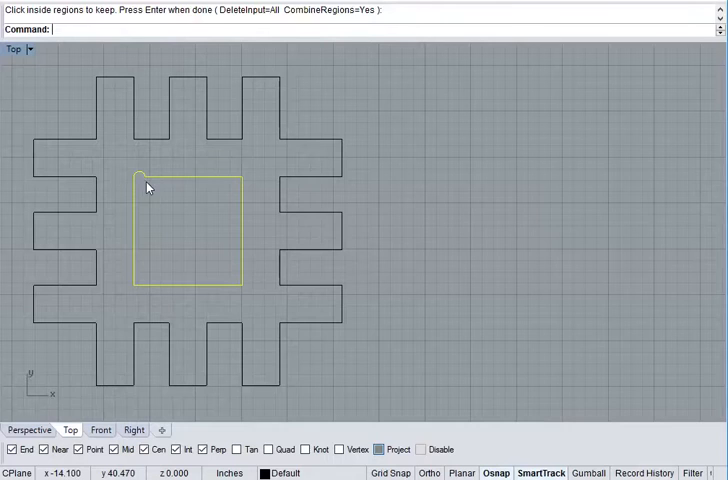
mouse_move(156, 184)
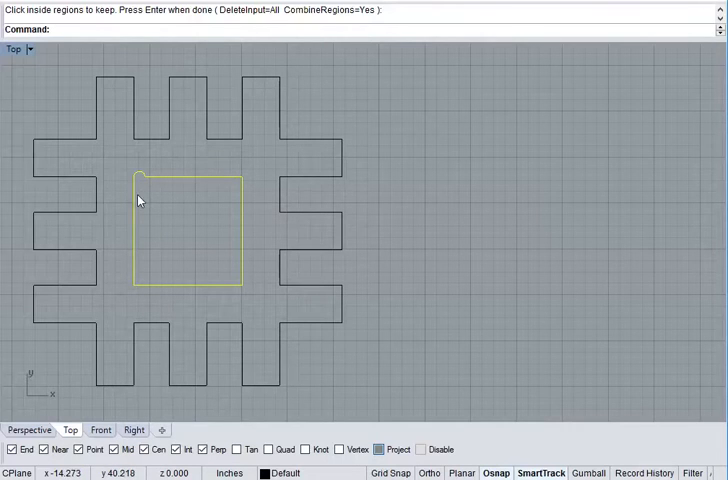
mouse_move(200, 222)
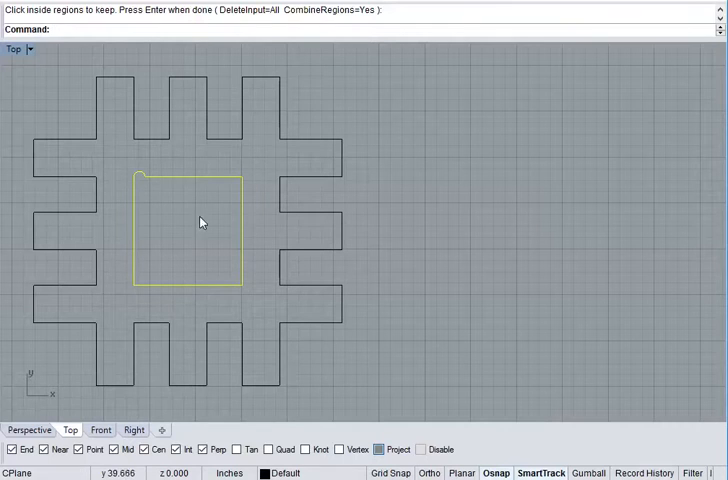
mouse_move(152, 210)
type("cb")
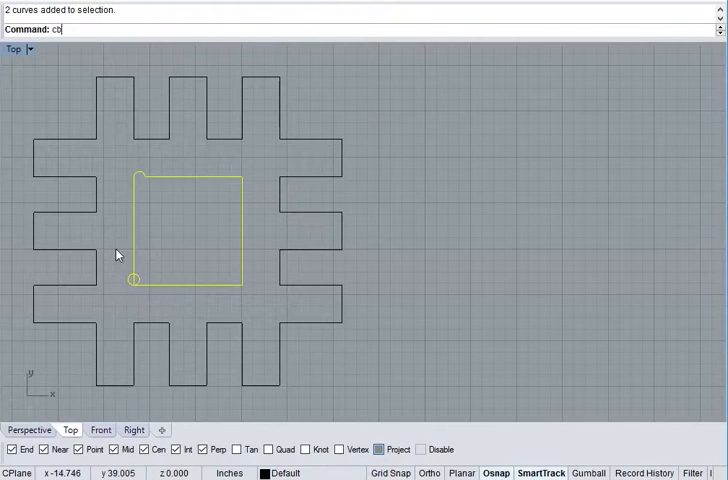
key("Enter")
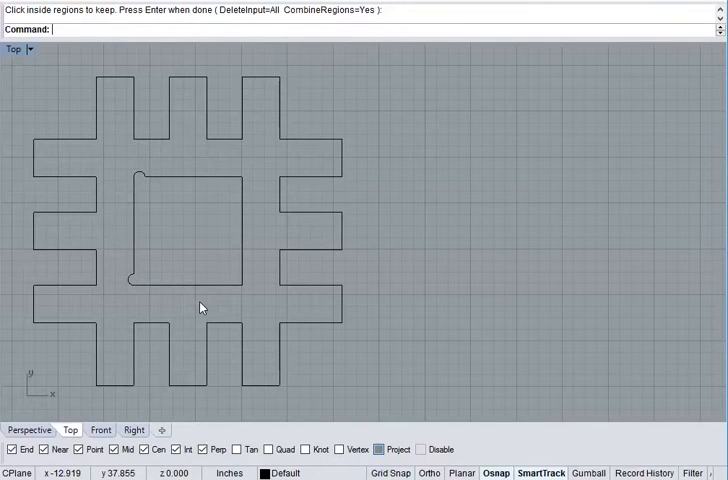
Add a 0.25-diameter 2Point relief circle at the square's bottom-right corner and select the outline for merging.
key("Enter")
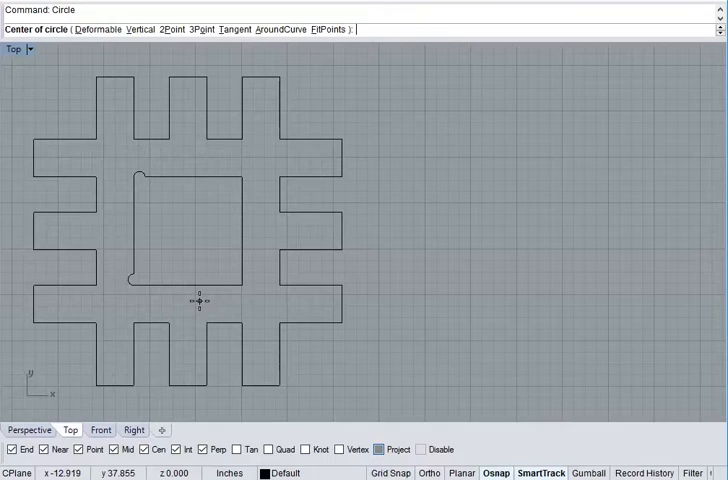
type("p")
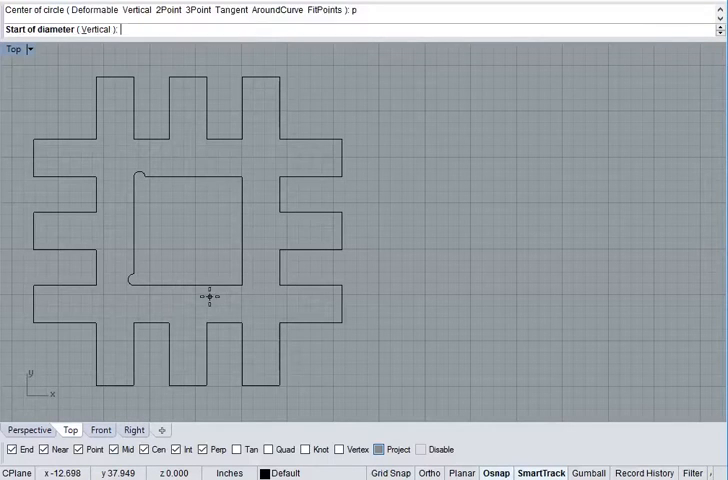
left_click(212, 300)
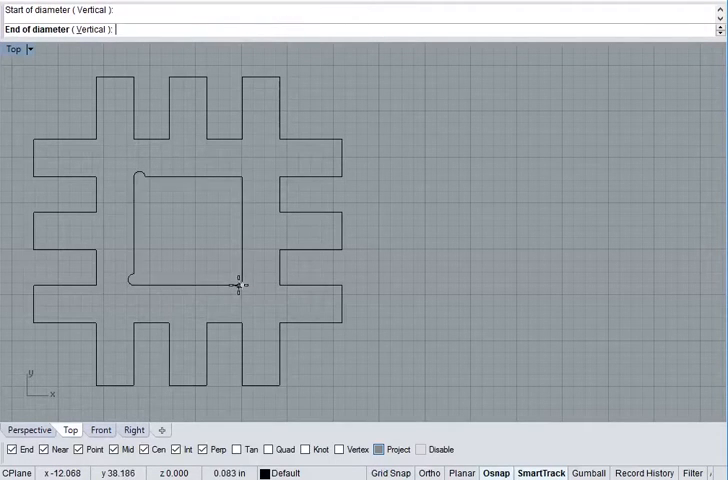
type("<45")
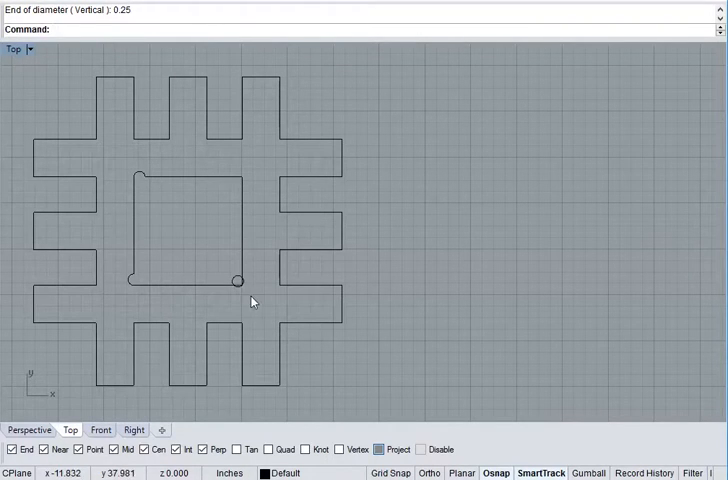
left_click(232, 280)
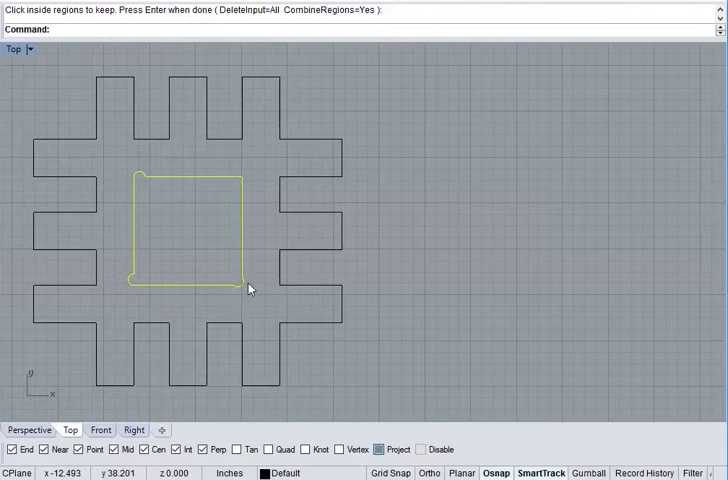
mouse_move(300, 268)
type("Circle")
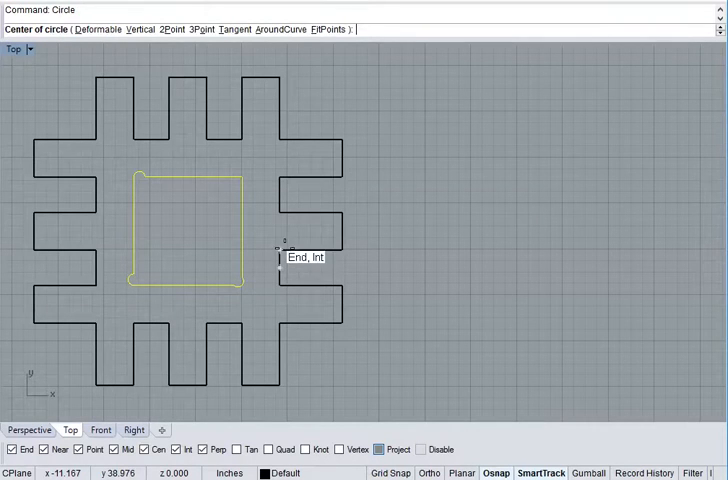
Place a relief circle at the square's top-right corner, then undo the last curve boolean.
left_click(280, 246)
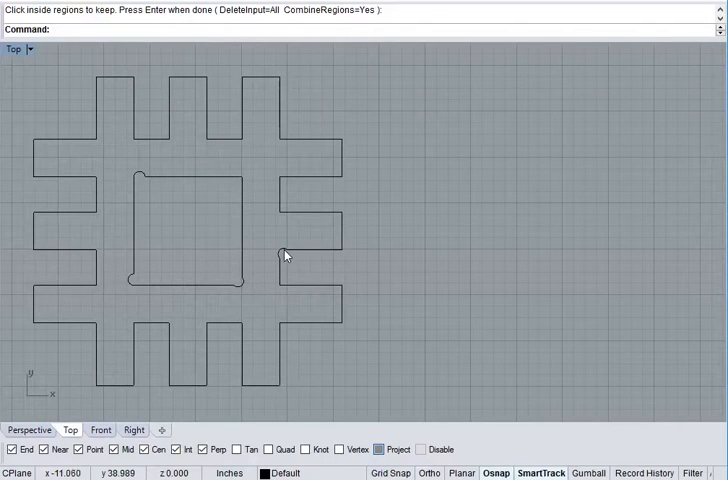
mouse_move(308, 256)
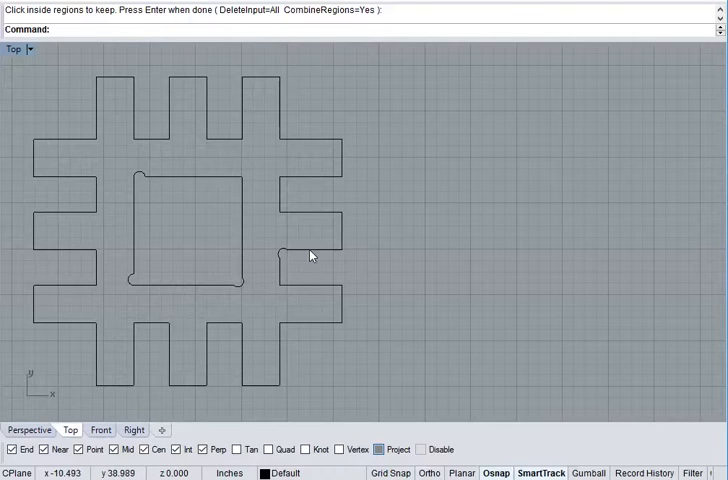
mouse_move(292, 288)
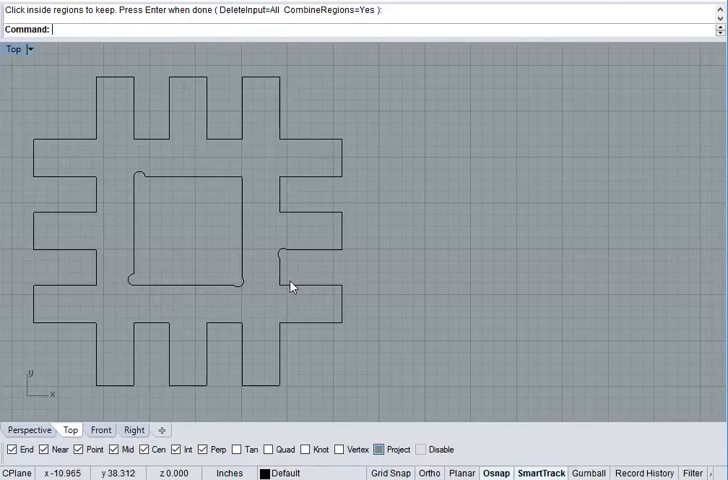
mouse_move(352, 292)
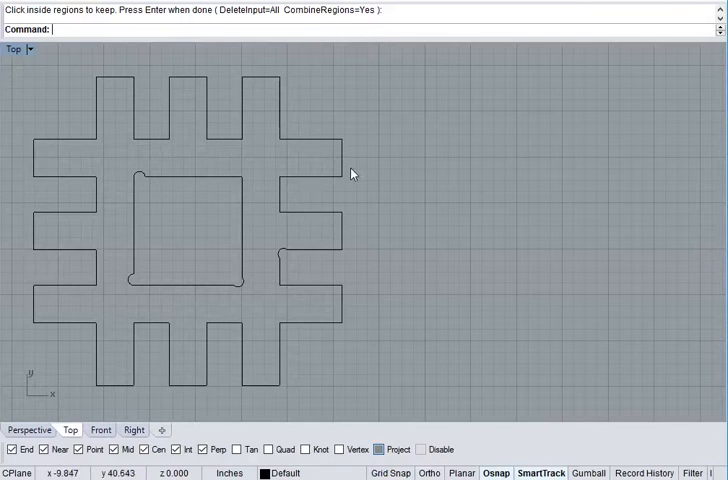
mouse_move(230, 144)
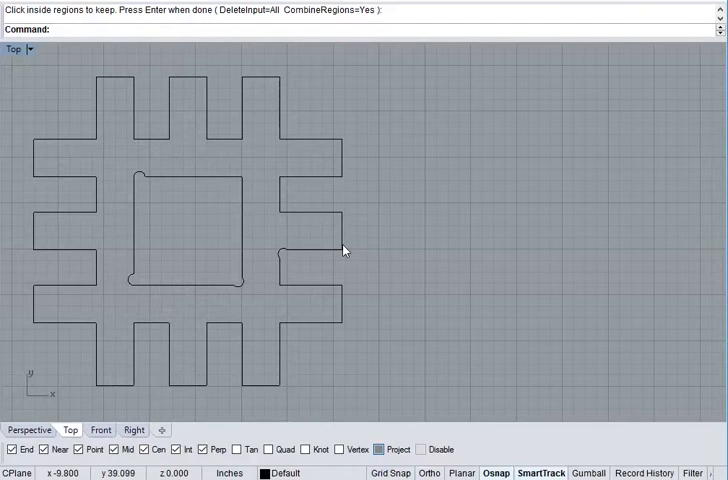
key("Ctrl+z")
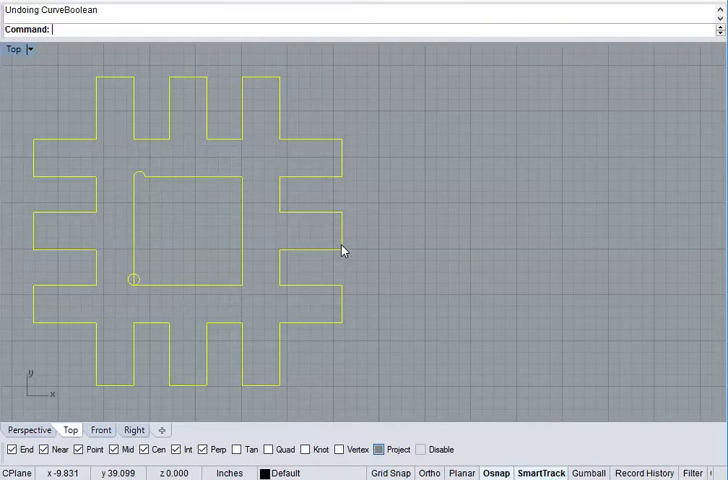
Run the innerhole script with 0.25 cutter to notch the central square's four corners.
key("Ctrl+z")
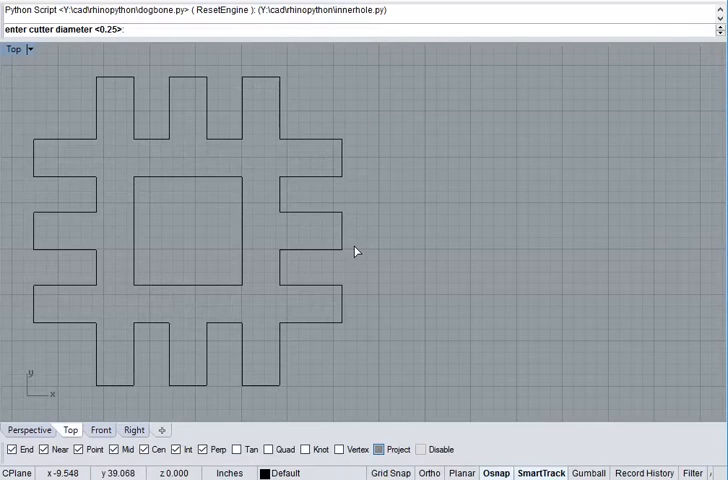
key("Enter")
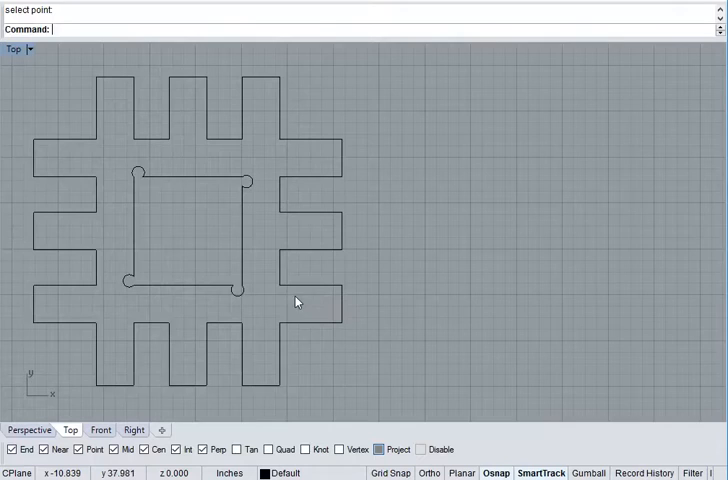
left_click(236, 288)
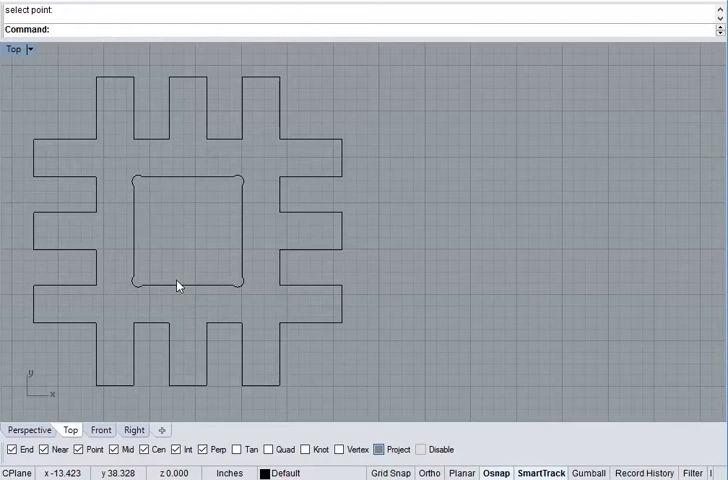
Run the outerhole script to notch every corner of the outer grid outline.
type("outerhole")
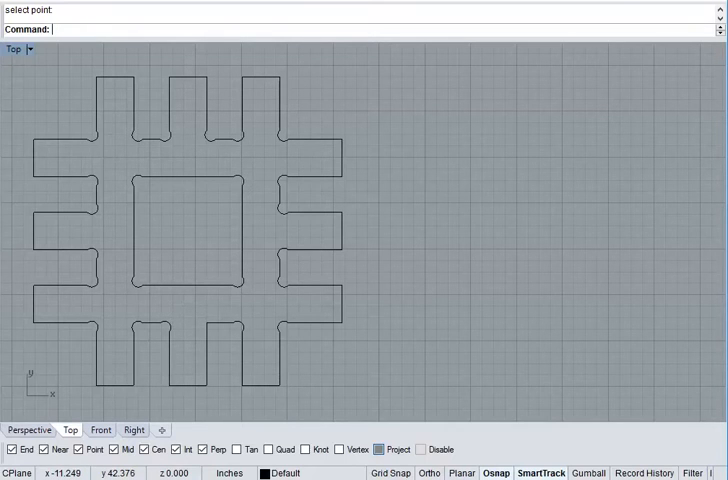
key("Ctrl+z")
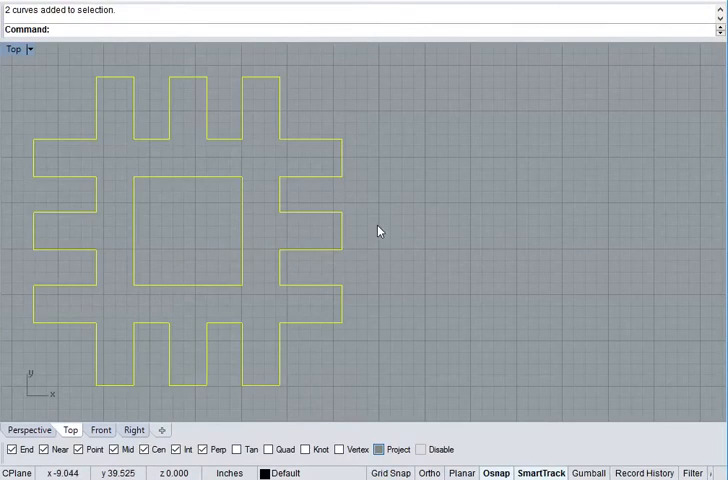
Extrude the notched outline and inner square into a 0.11811-thick solid.
type("ExtrudeSrf")
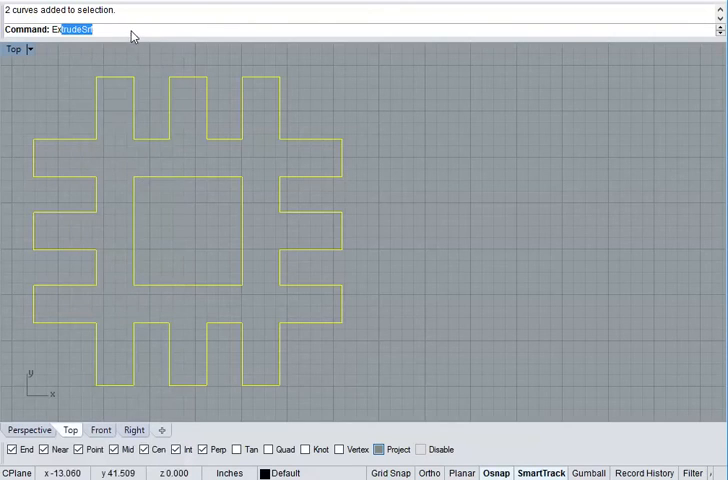
key("Enter")
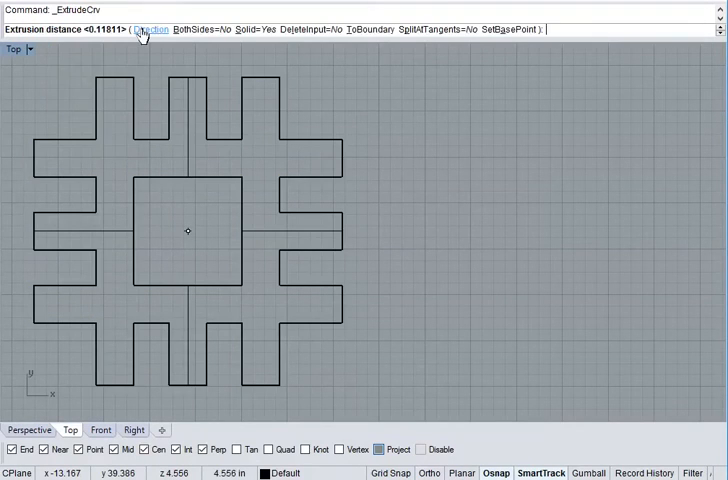
key("Enter")
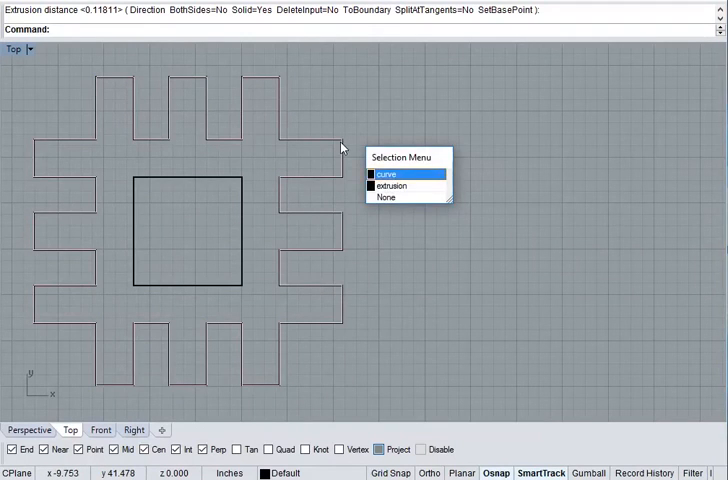
left_click(390, 174)
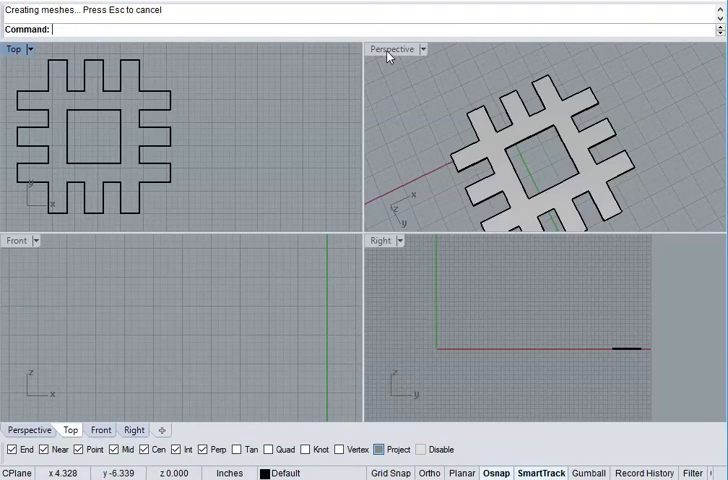
Maximize the Perspective view and run the dogbone script on the solid's face.
double_click(392, 48)
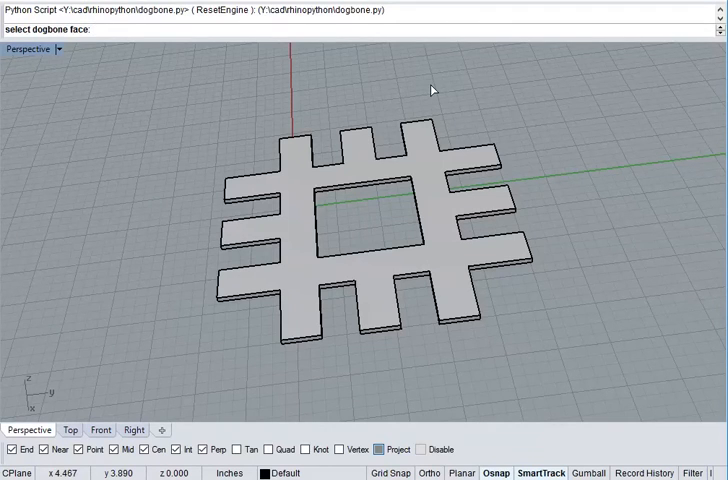
mouse_move(412, 104)
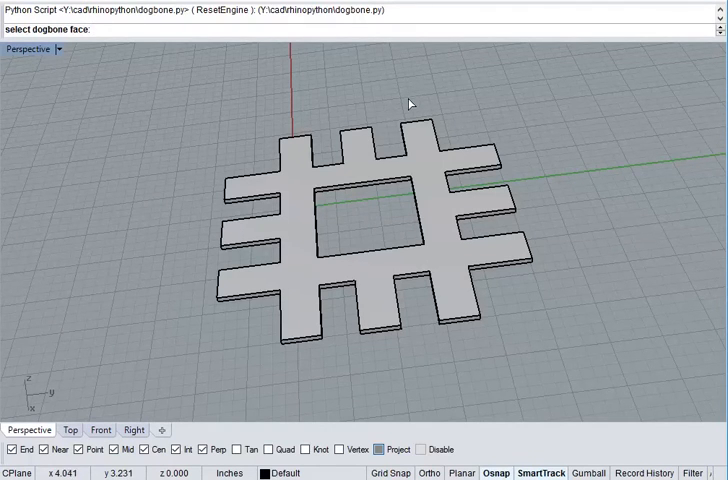
mouse_move(304, 196)
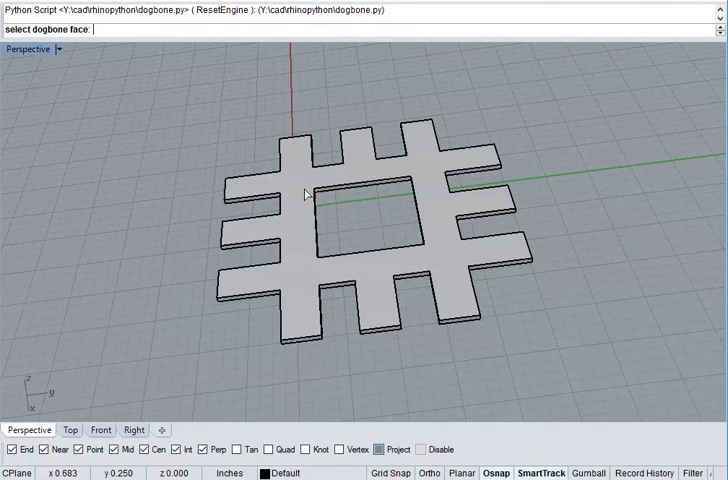
left_click(304, 196)
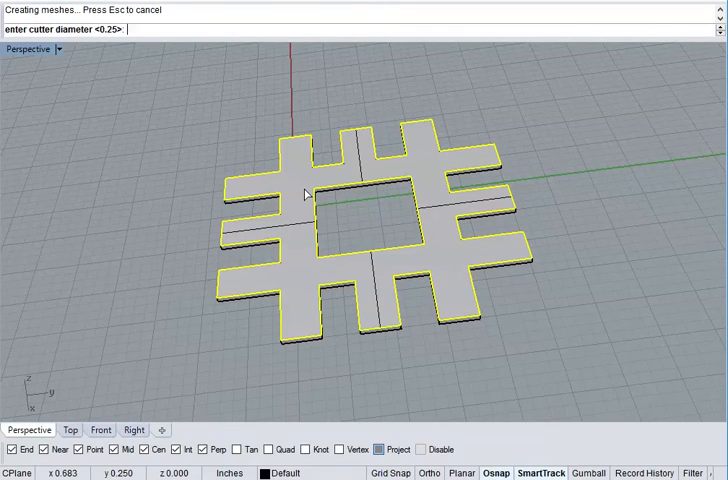
left_click(310, 210)
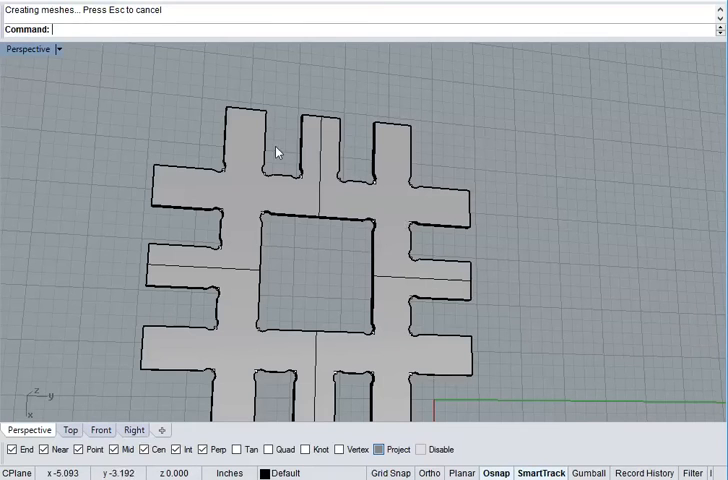
mouse_move(286, 132)
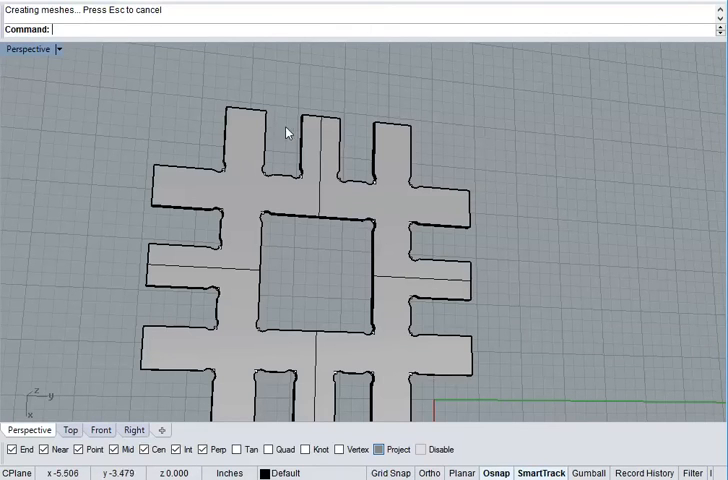
mouse_move(140, 122)
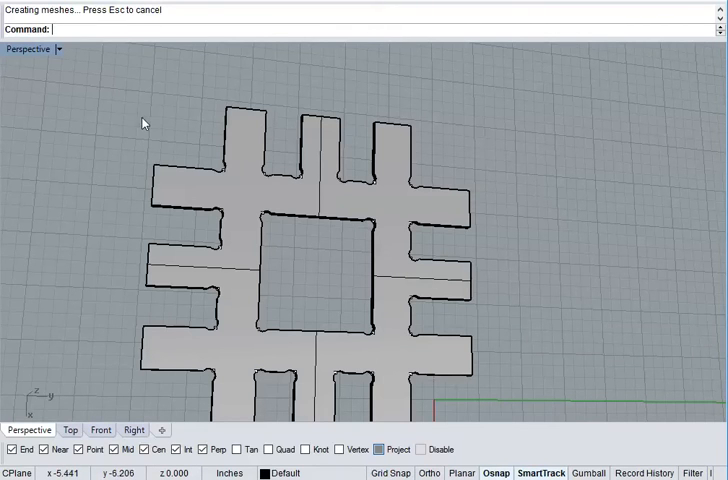